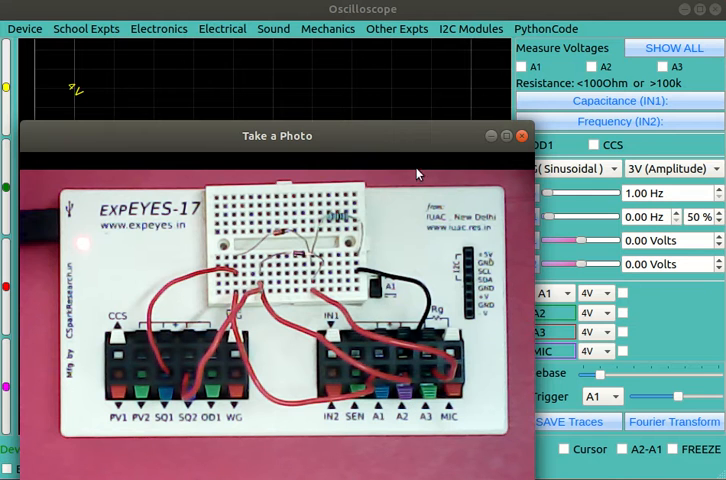
pyautogui.moveTo(426, 147)
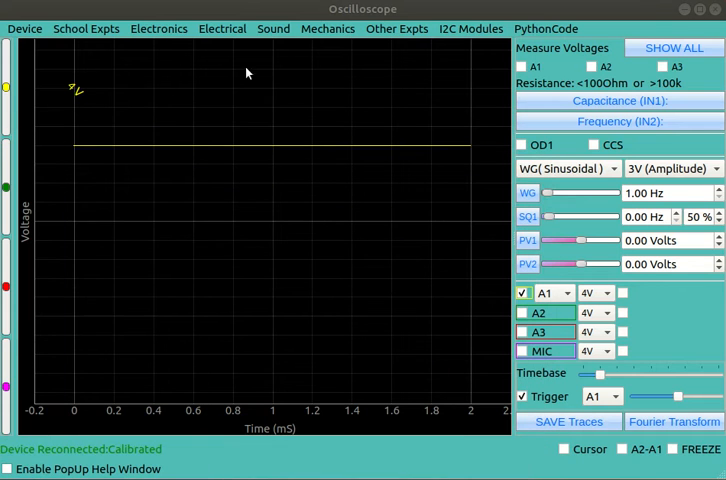
# Step: Start the Logic Gates experiment from the Electronics experiment list
pyautogui.click(158, 28)
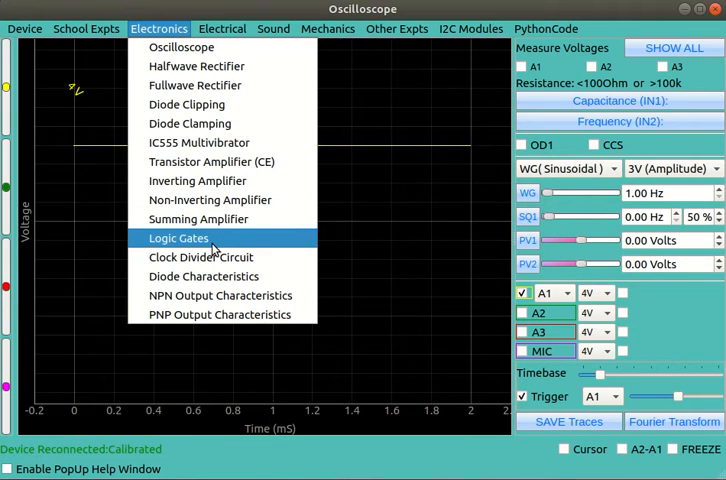
pyautogui.click(179, 238)
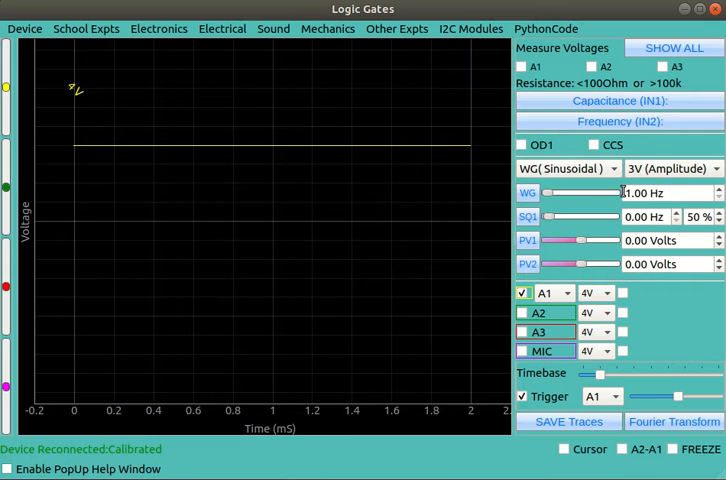
# Step: Switch the generator output to SQ2 square wave at 500 Hz
pyautogui.click(565, 168)
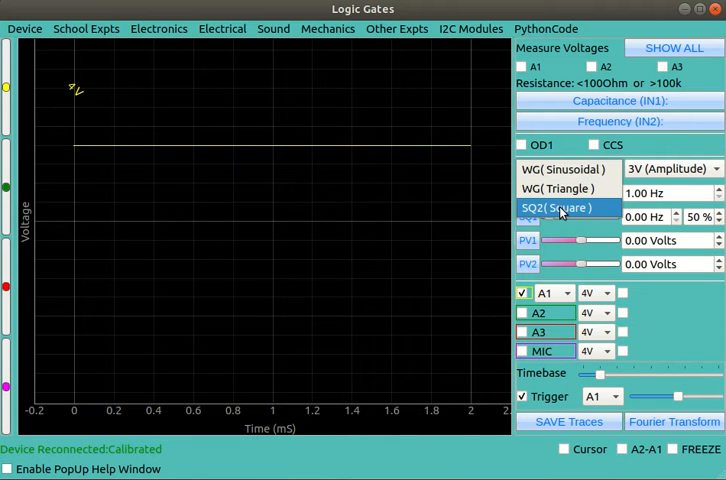
pyautogui.click(558, 207)
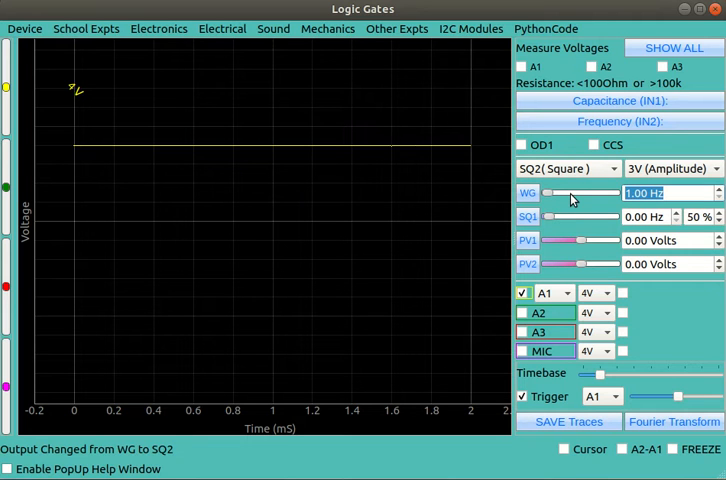
pyautogui.write('500')
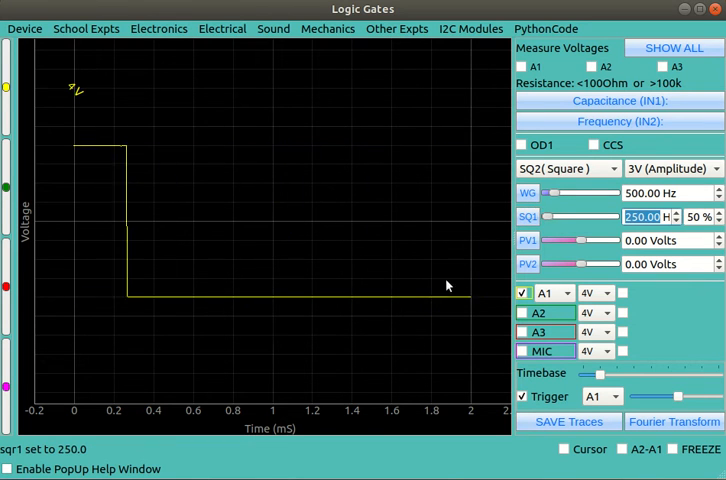
# Step: Enable the A2 and A3 input traces next to A1
pyautogui.click(517, 313)
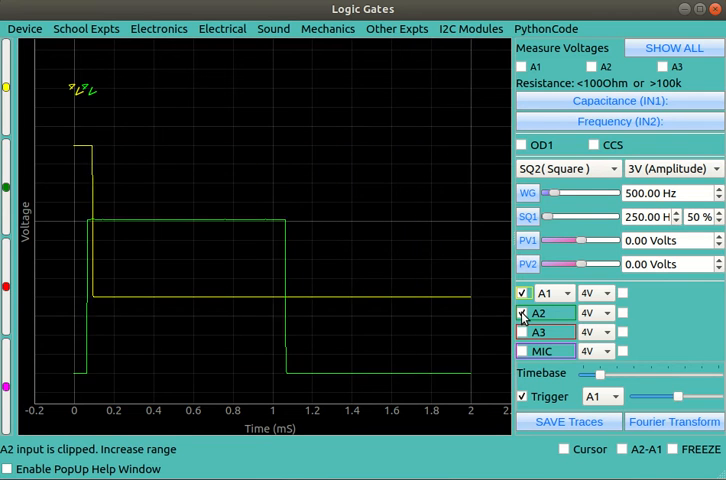
pyautogui.click(521, 313)
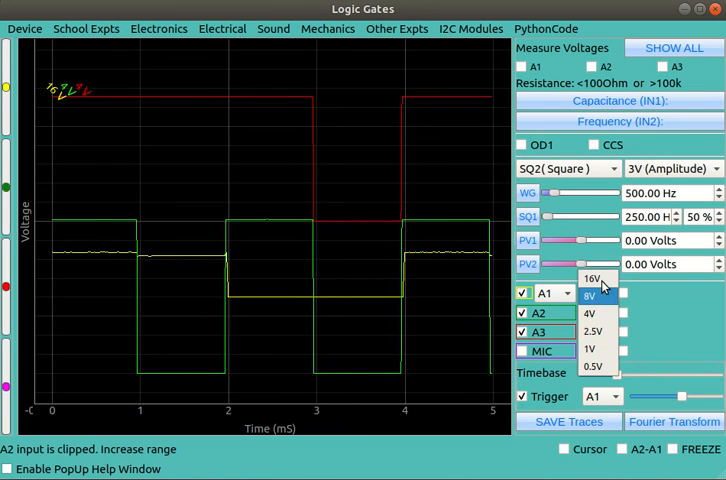
# Step: Choose the 16 V range for the A2 input
pyautogui.click(591, 279)
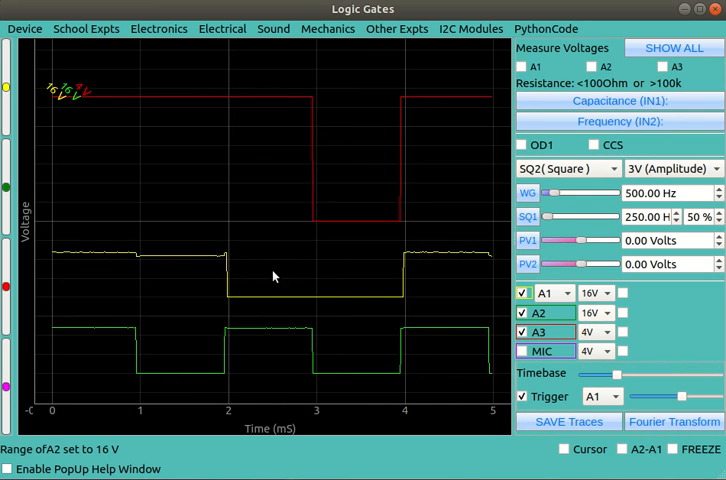
pyautogui.moveTo(28, 190)
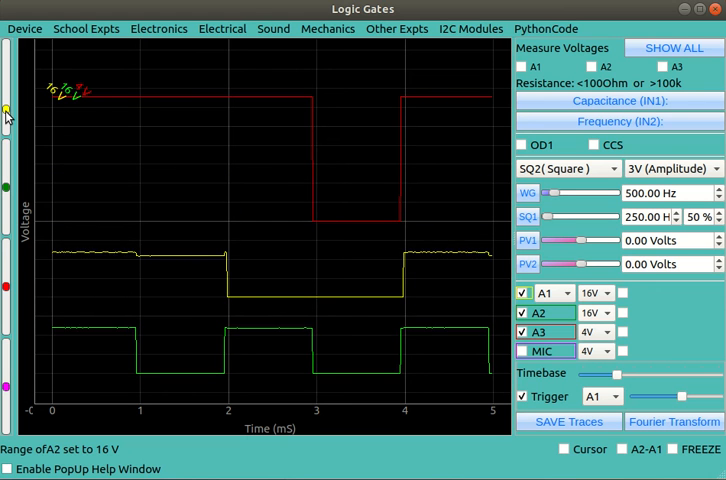
pyautogui.moveTo(199, 275)
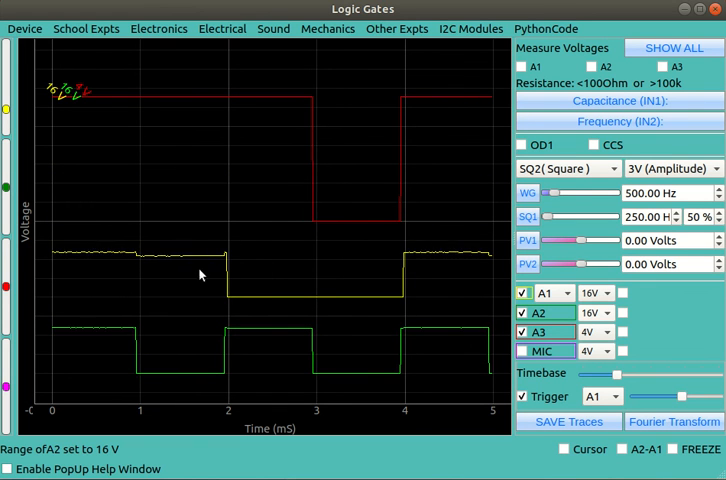
pyautogui.moveTo(442, 376)
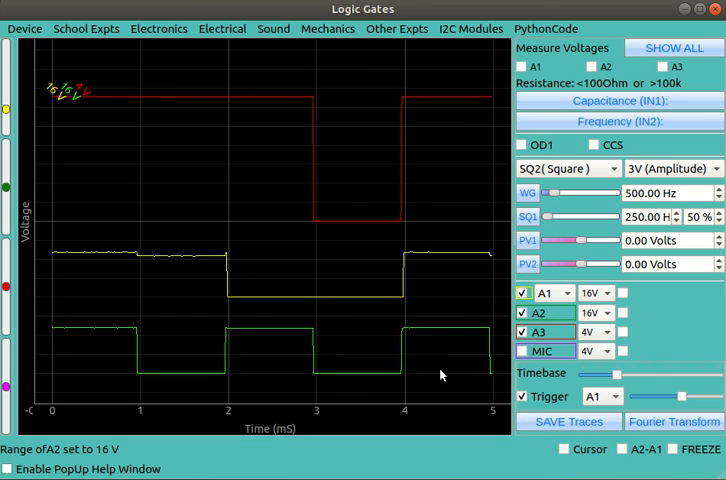